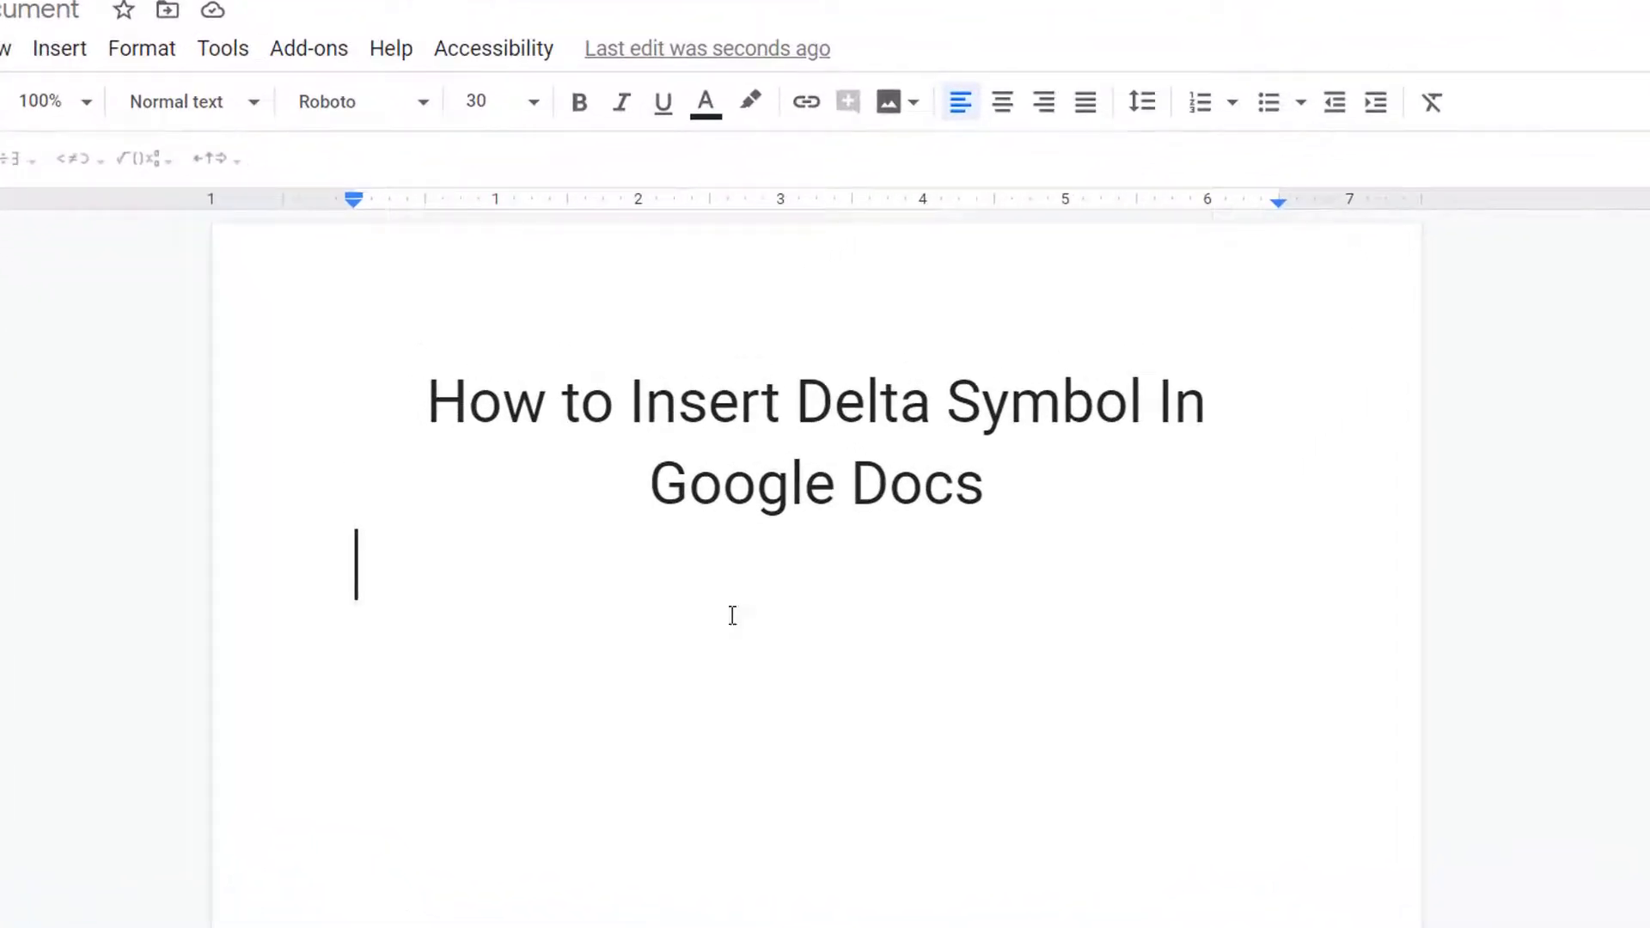
Step: Highlight and deselect 'Insert Delta Symbol' in the title, then open the Insert menu
left_click_drag(629, 402, 1129, 402)
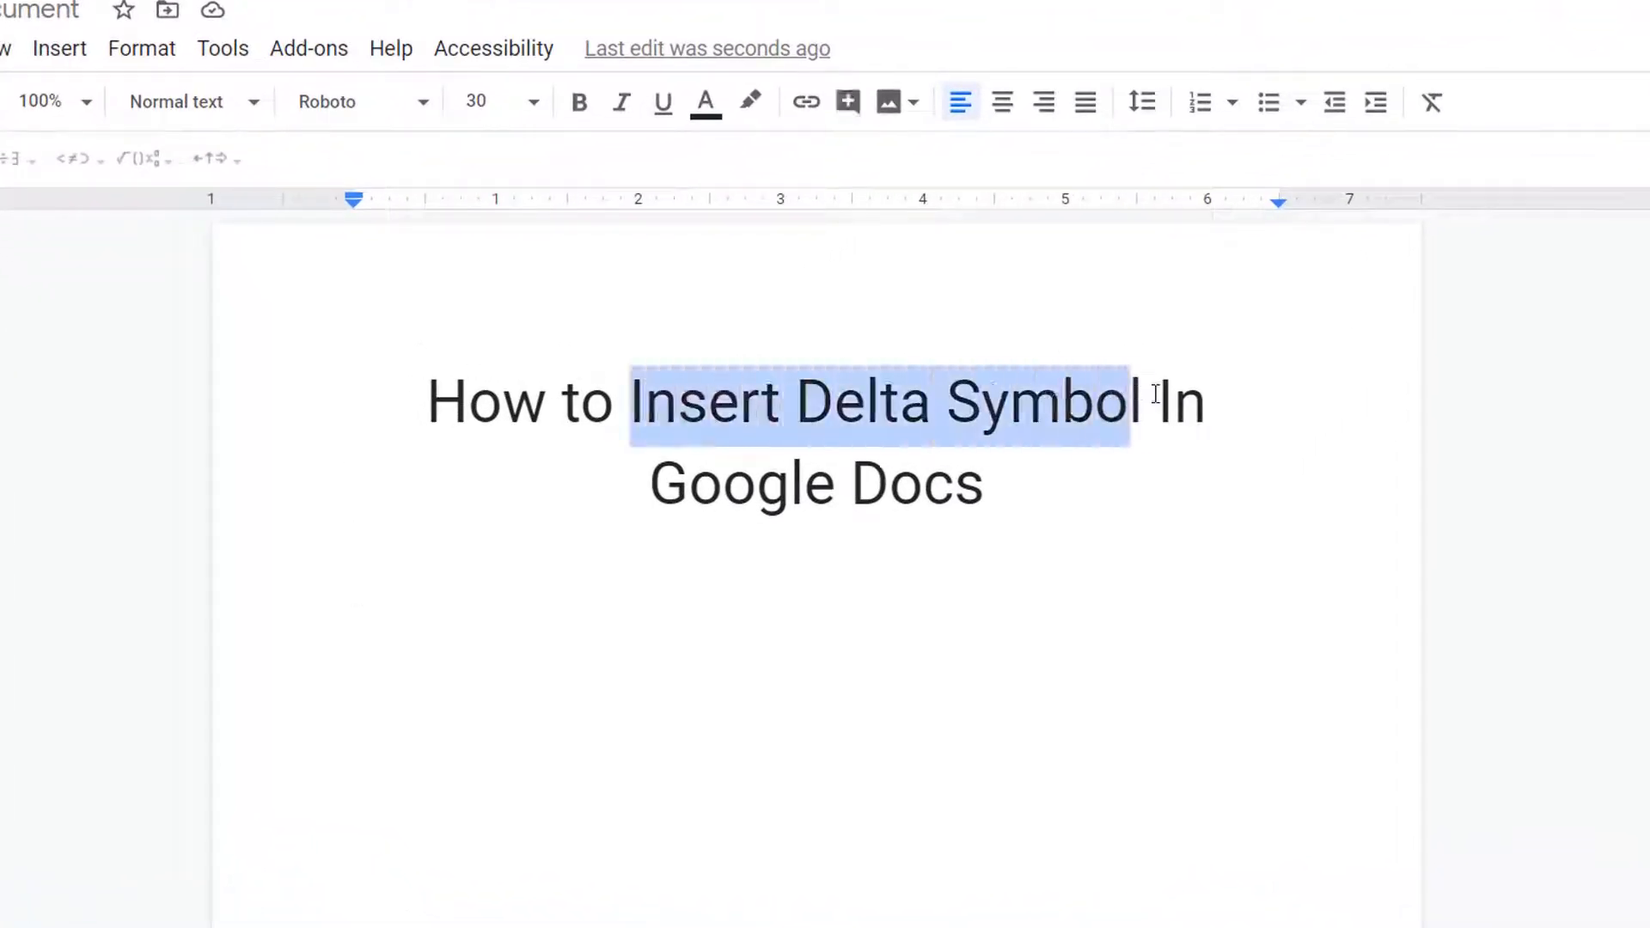
left_click(1000, 103)
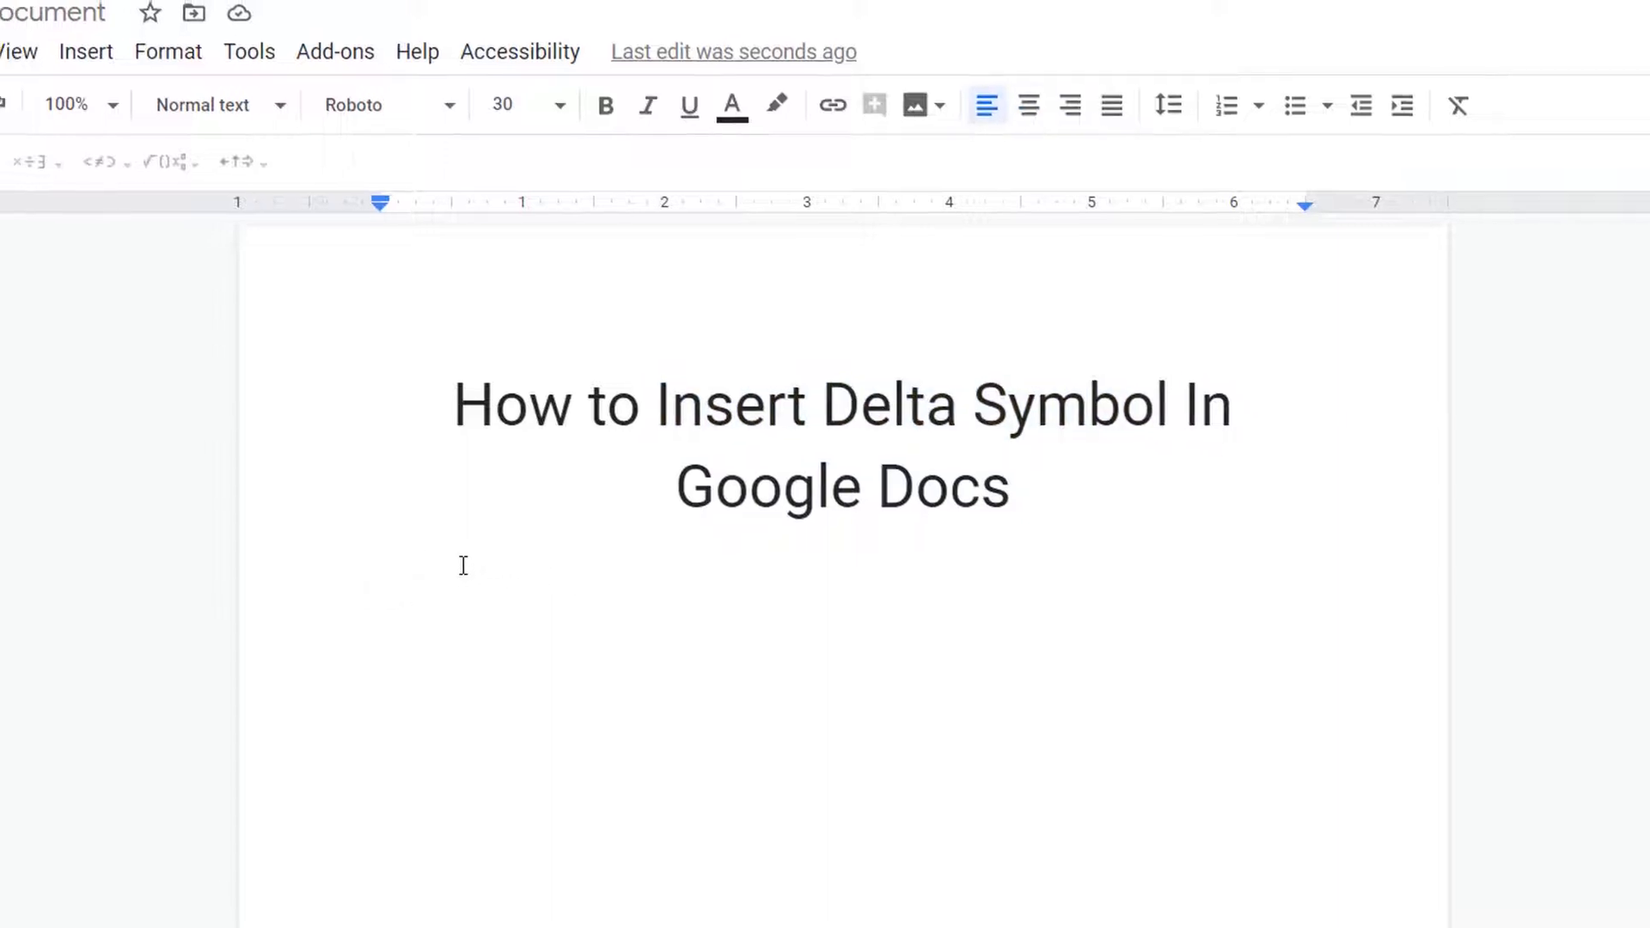
left_click(280, 75)
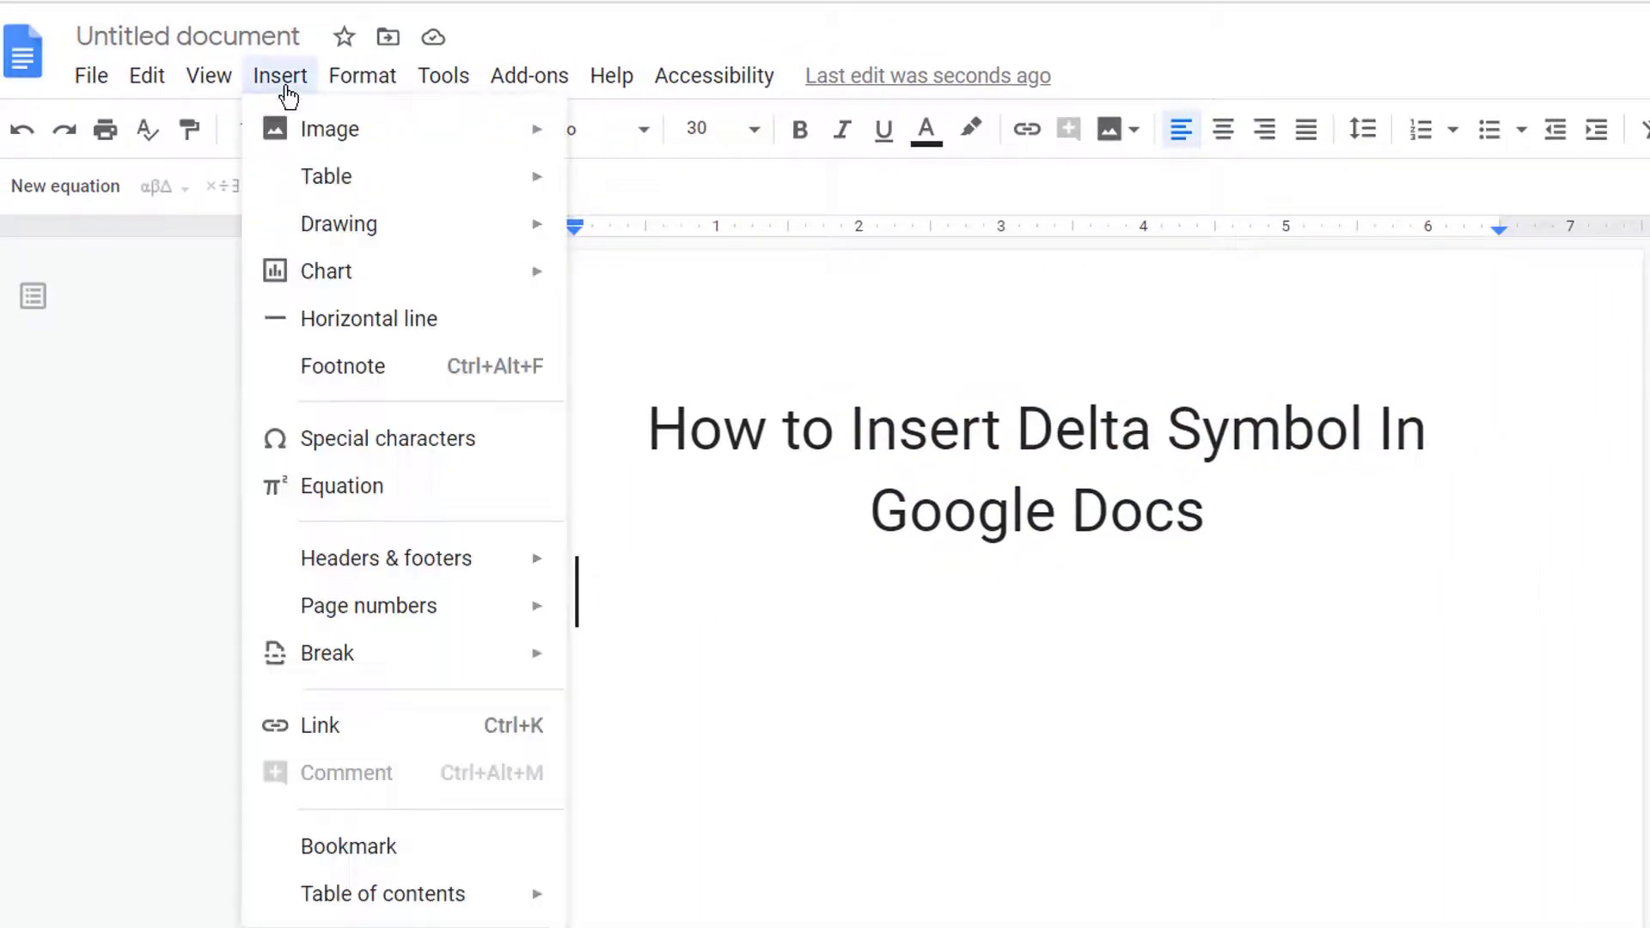
mouse_move(388, 439)
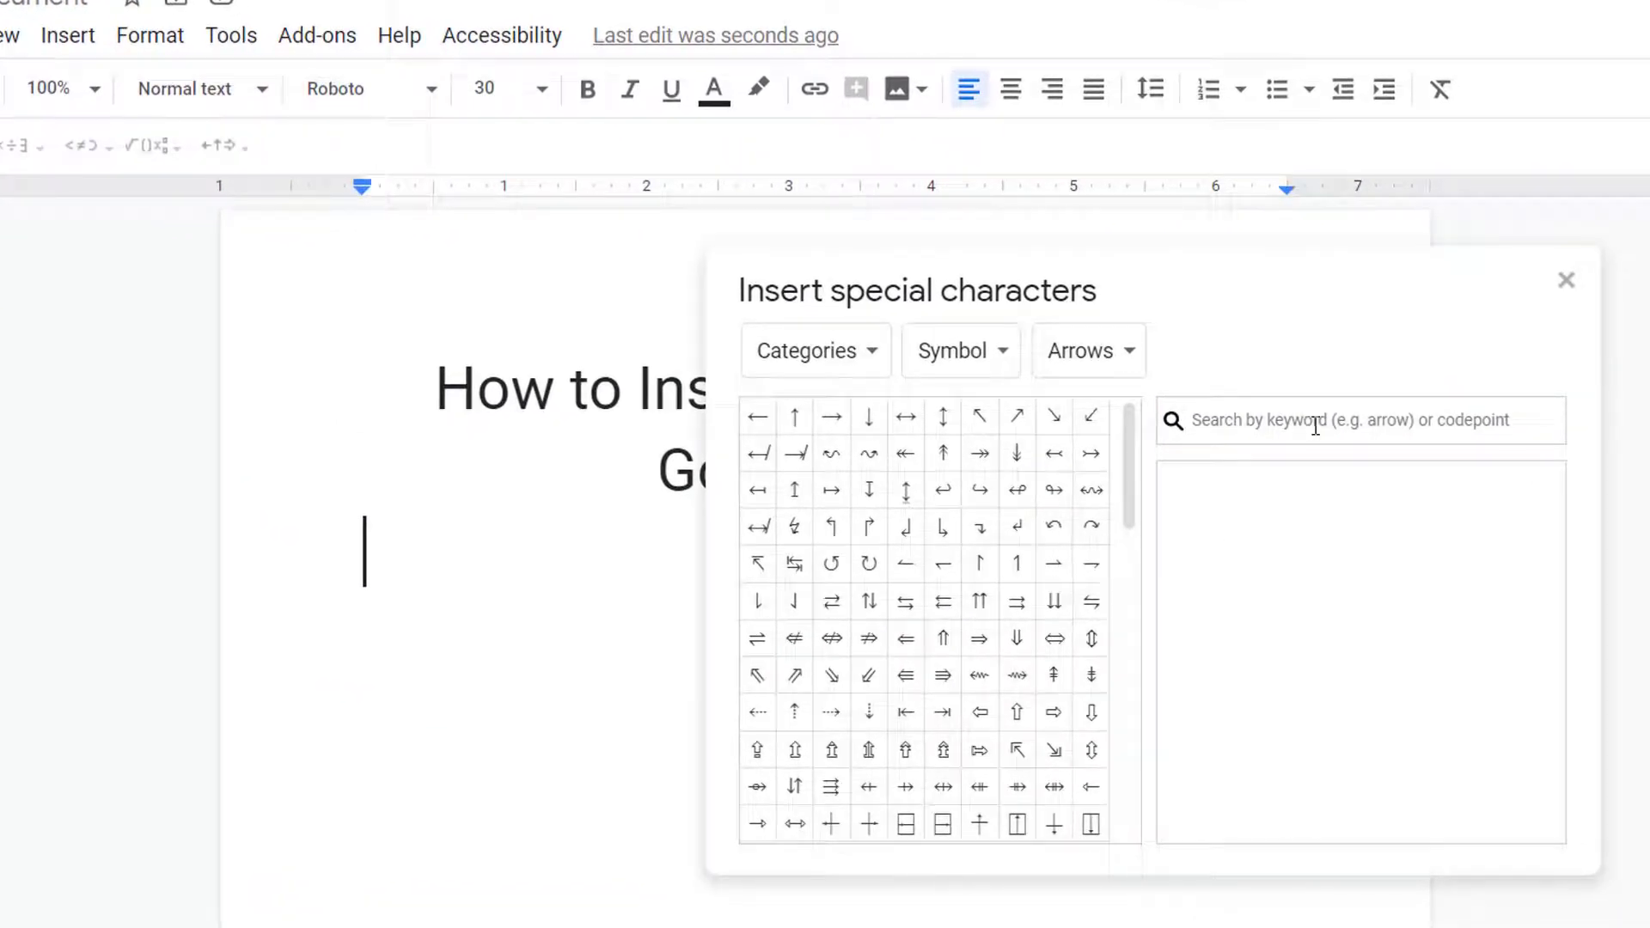
Step: Search the special characters picker for 'delta'
left_click(1358, 420)
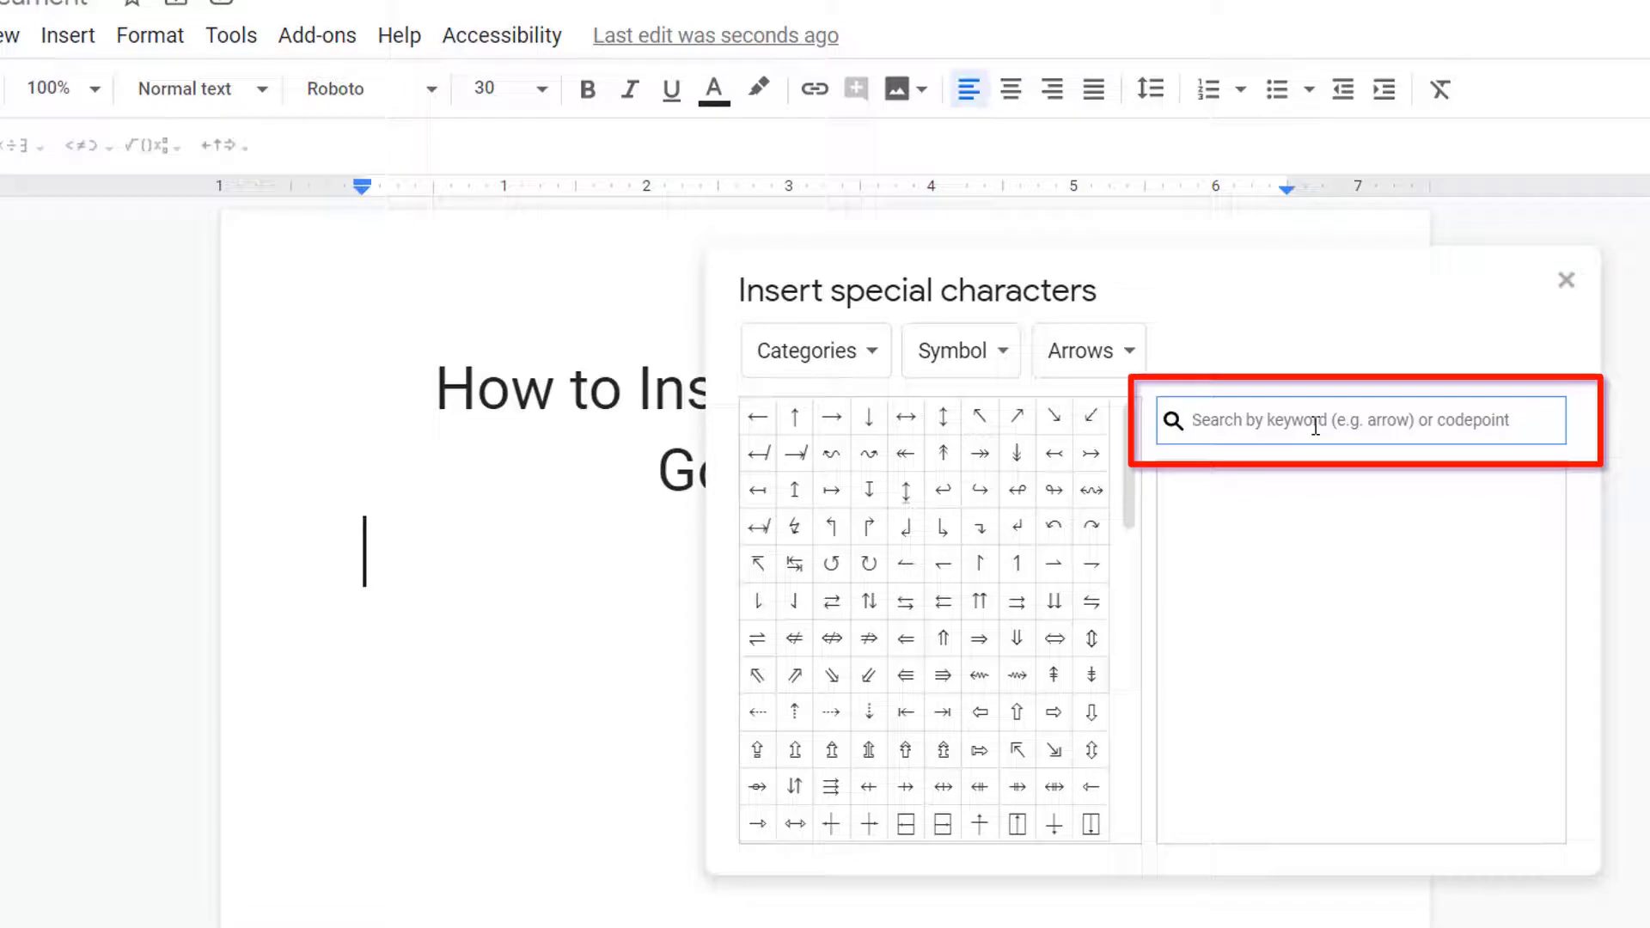
type("delta")
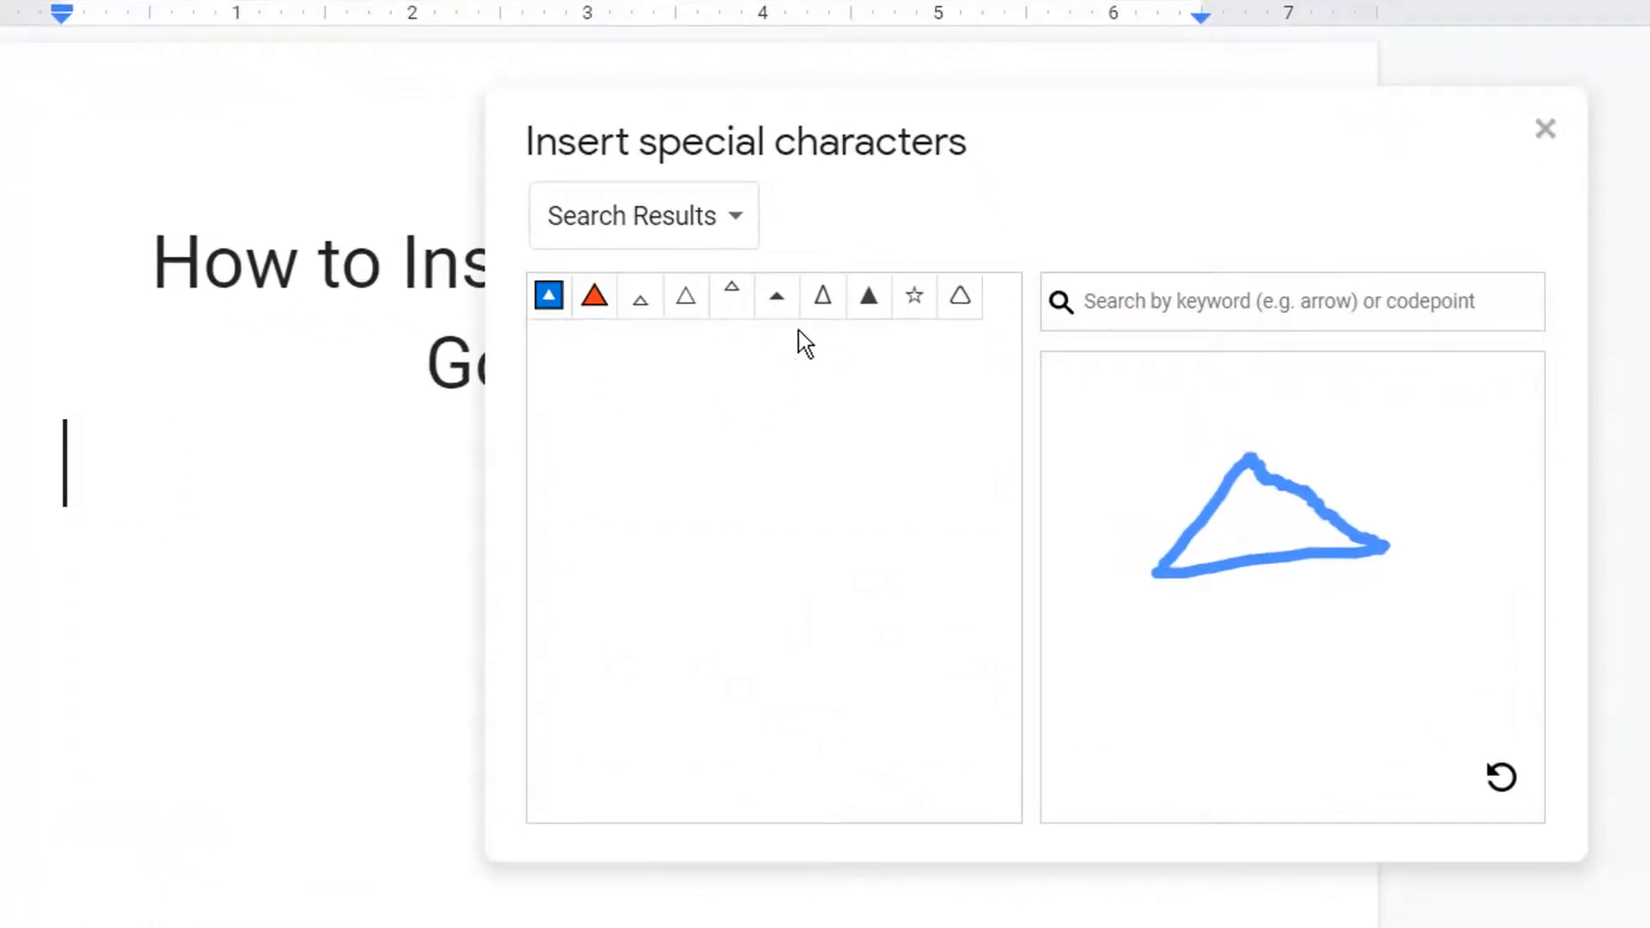
mouse_move(685, 295)
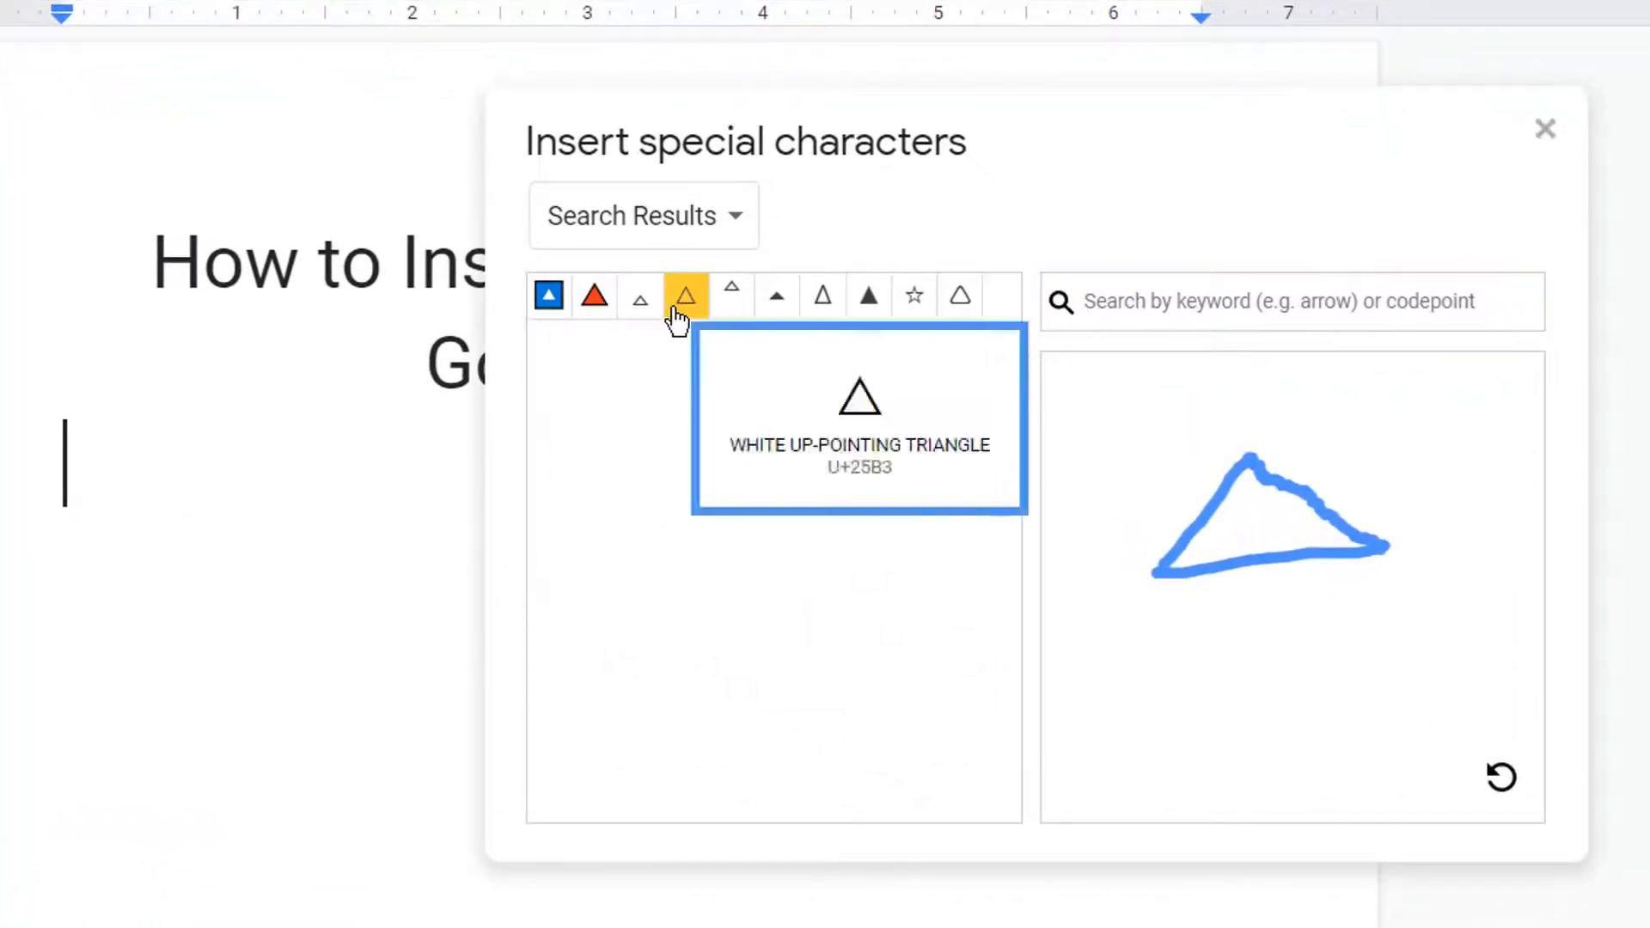
Step: Insert the white up-pointing triangle and a second triangle, then close the picker
left_click(685, 295)
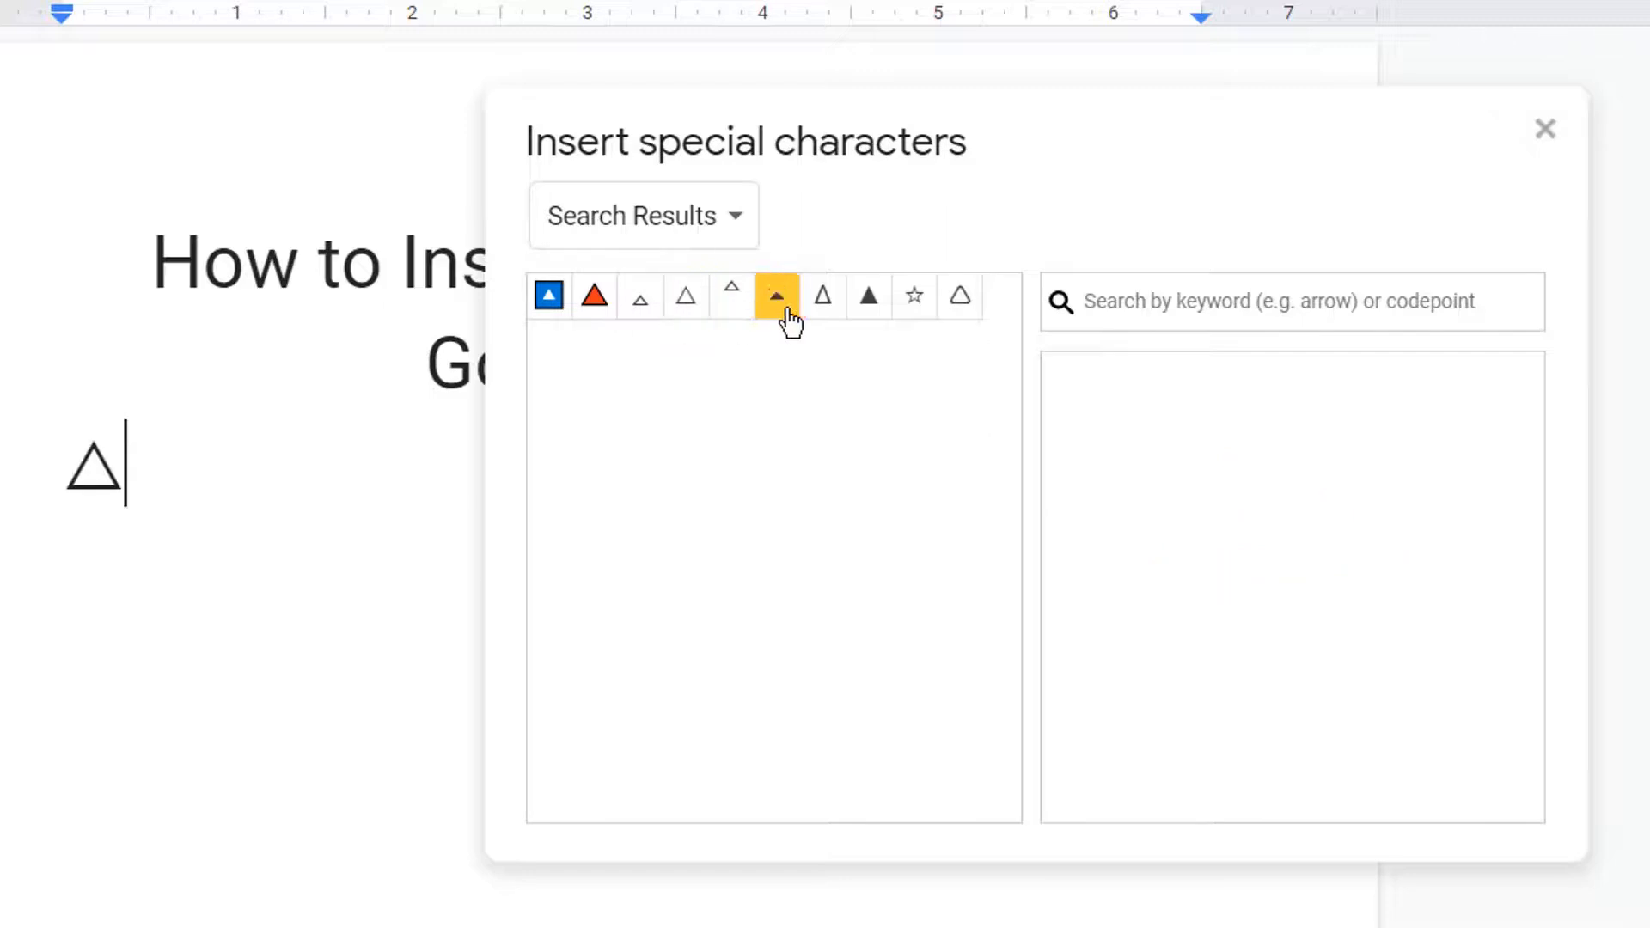
left_click(775, 296)
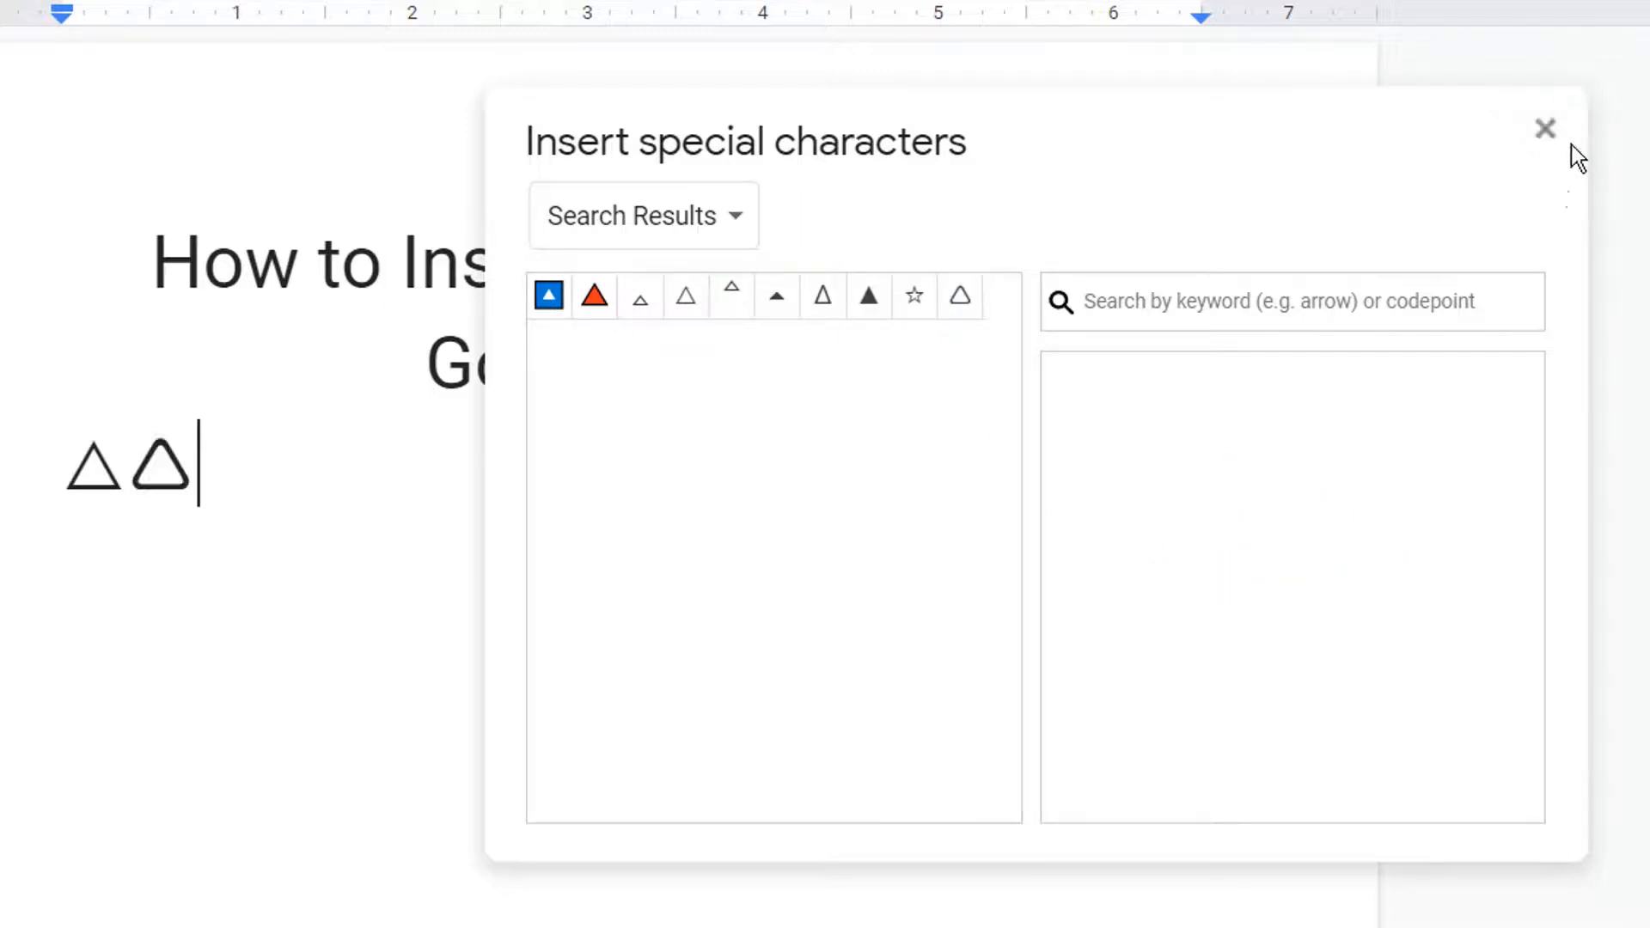
left_click(1545, 127)
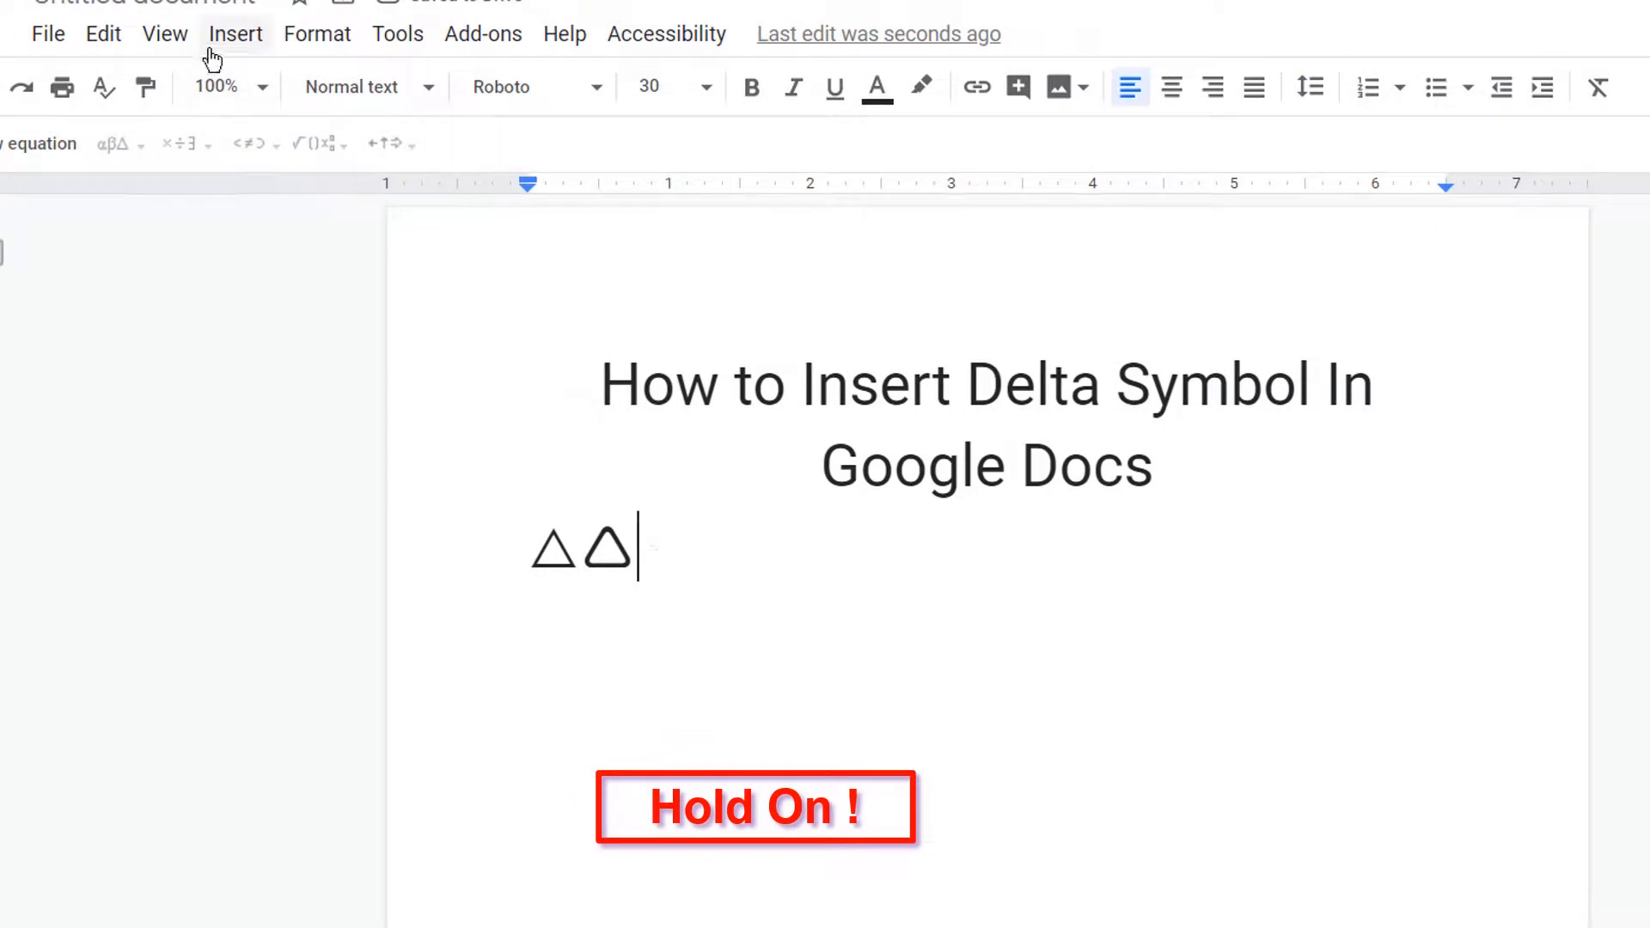
Step: Turn on Show equation toolbar from the View menu
left_click(164, 32)
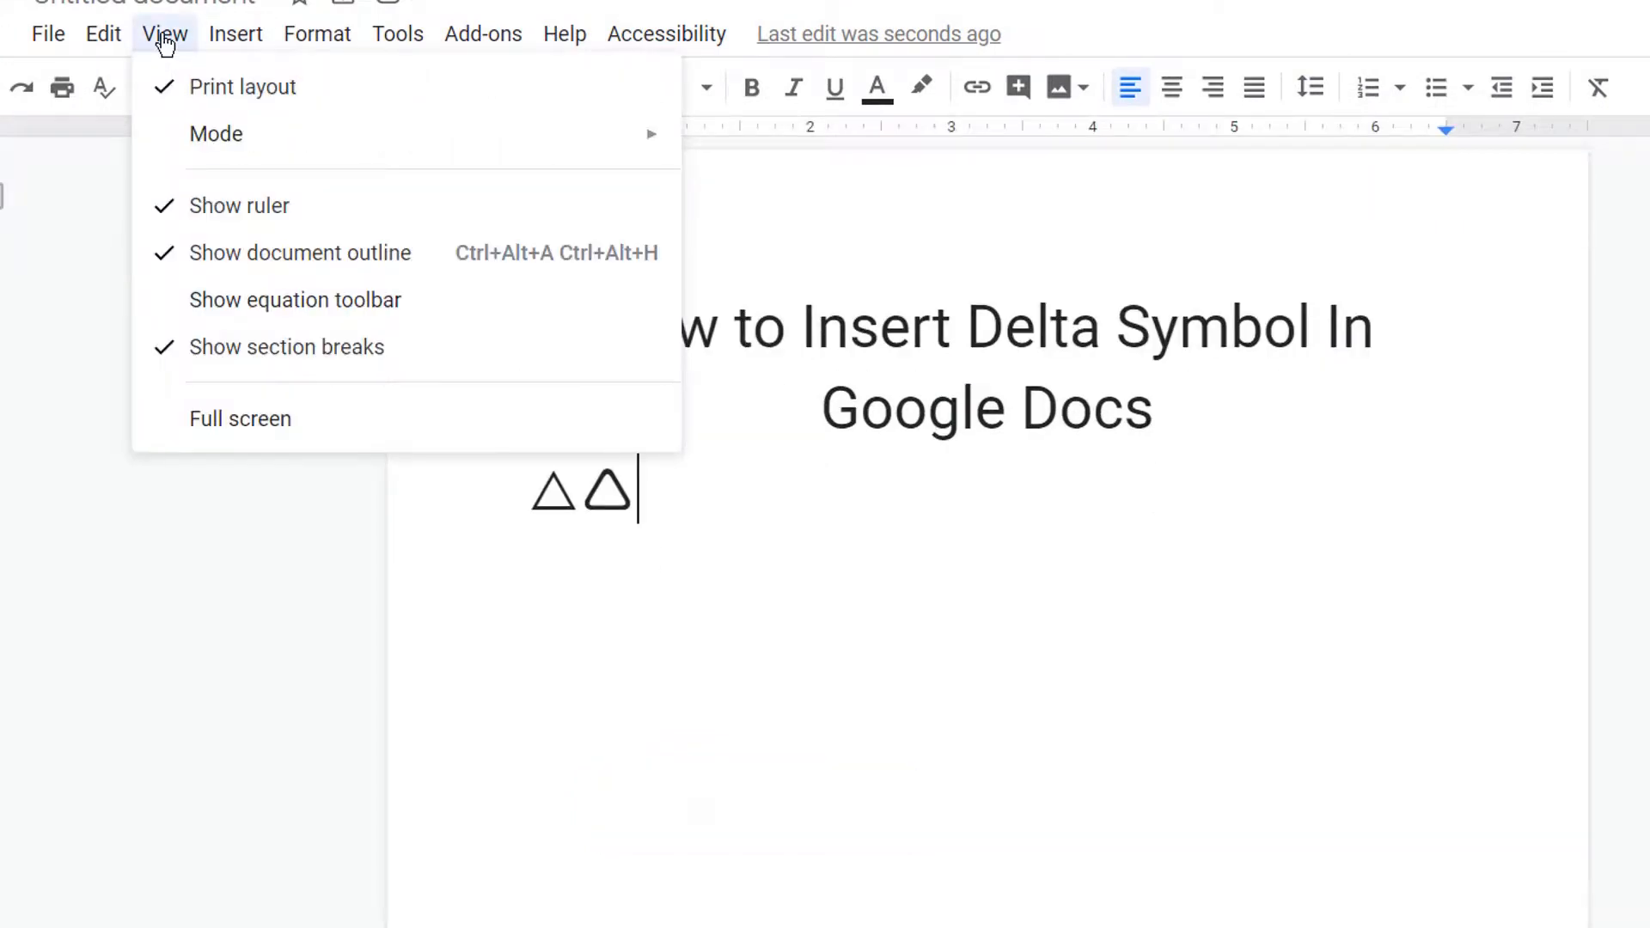
mouse_move(305, 299)
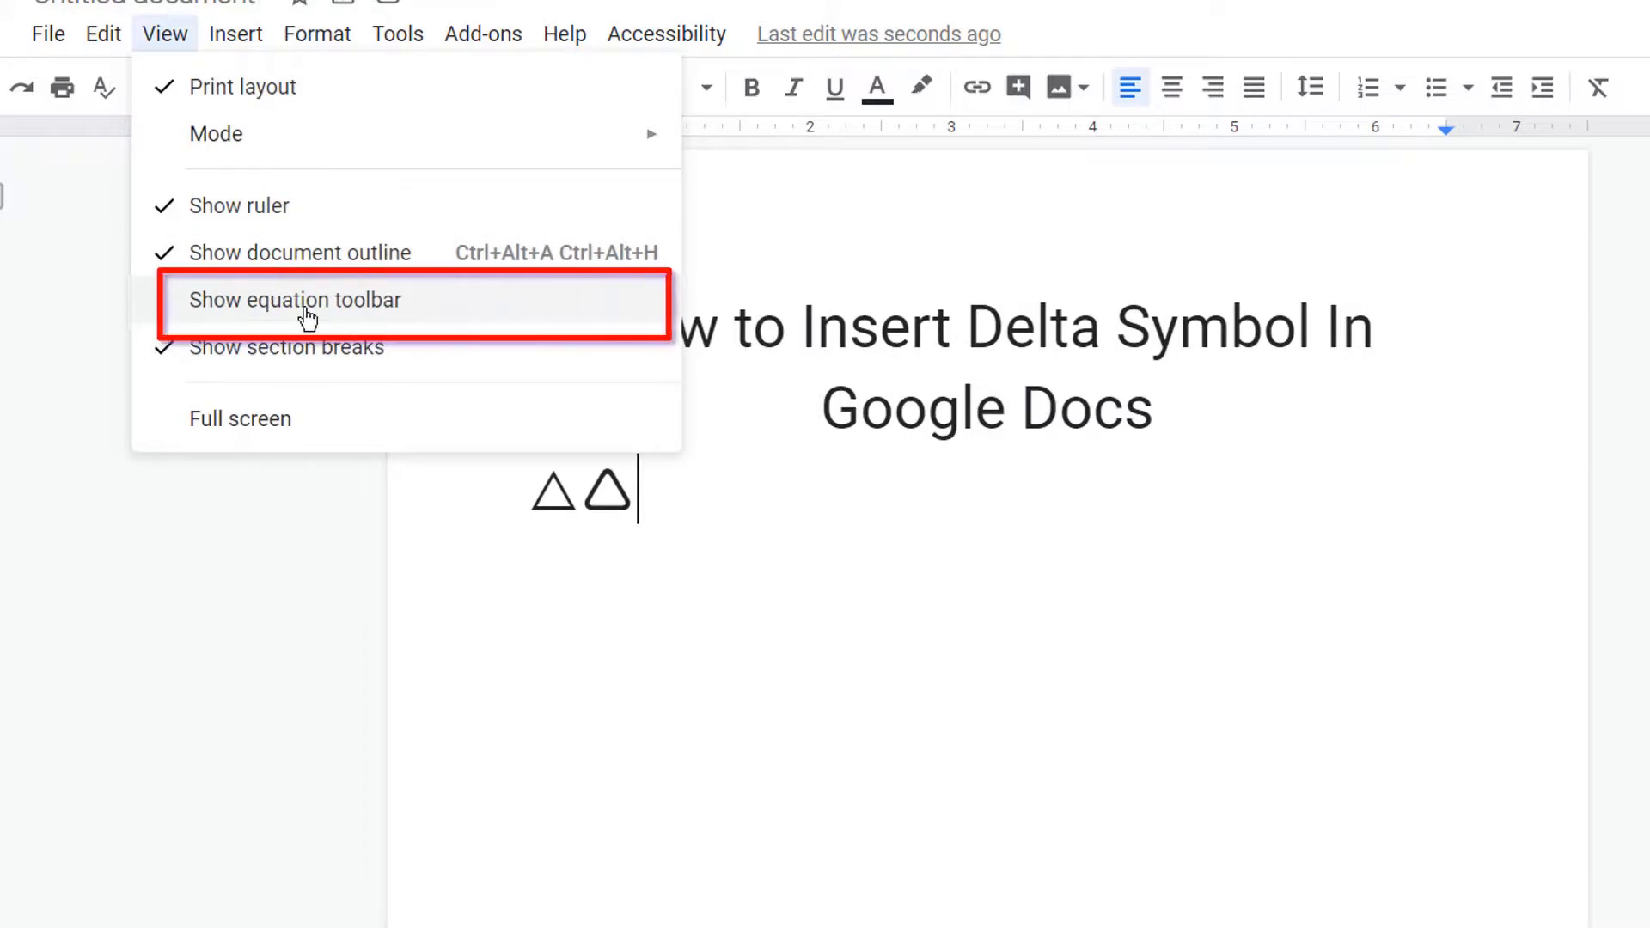
left_click(296, 300)
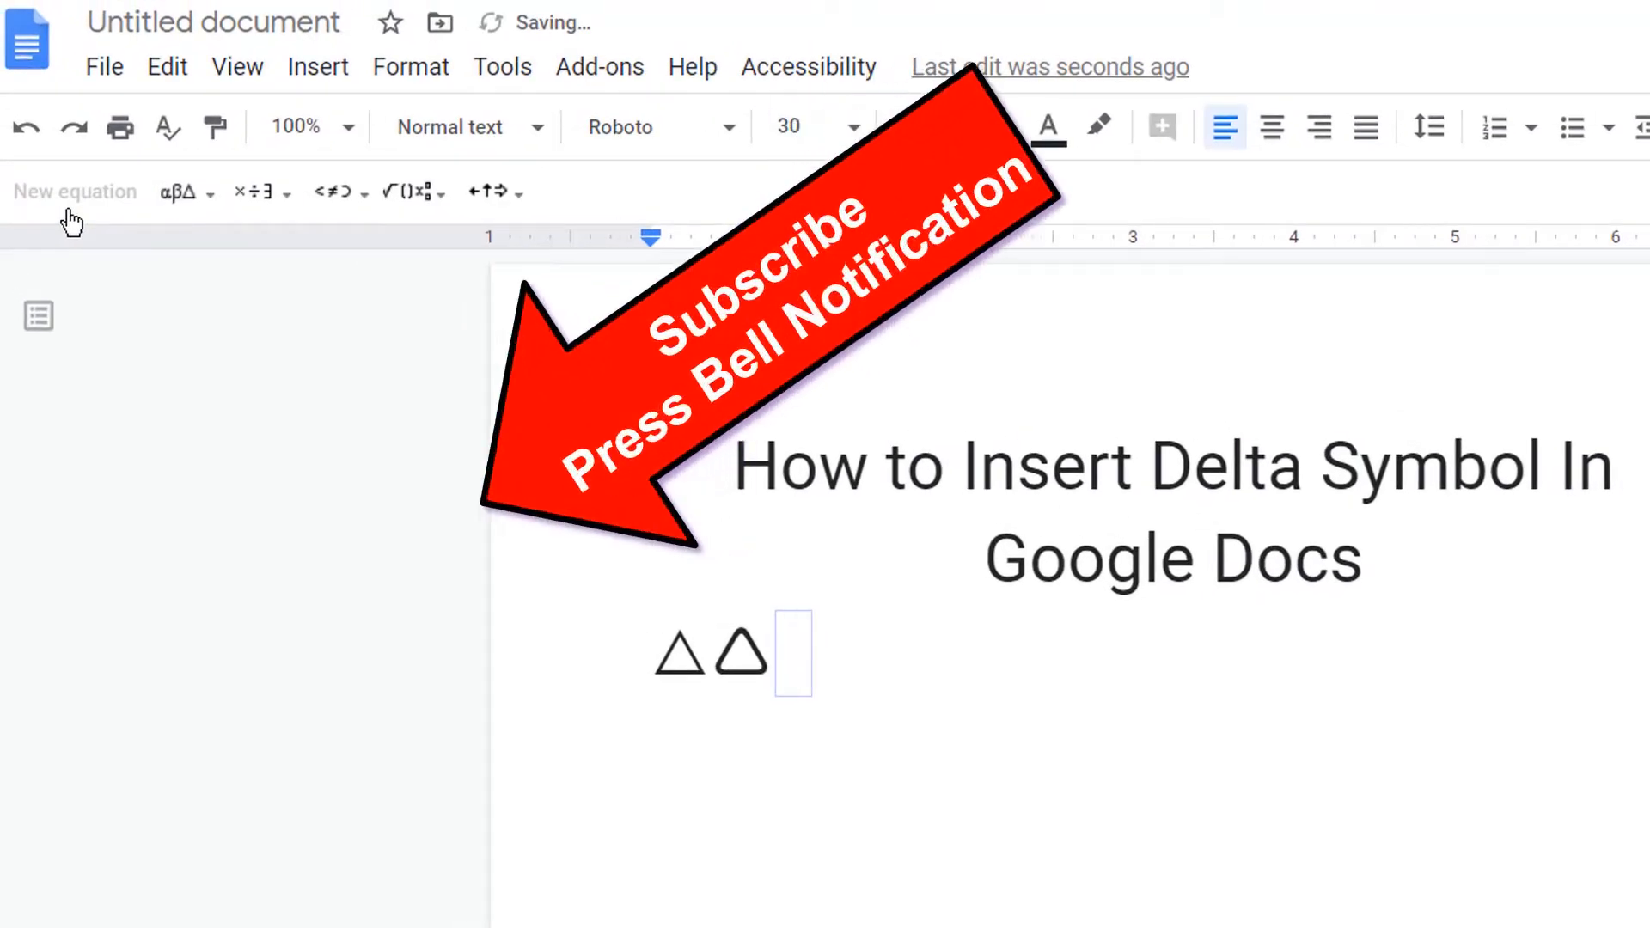
mouse_move(175, 192)
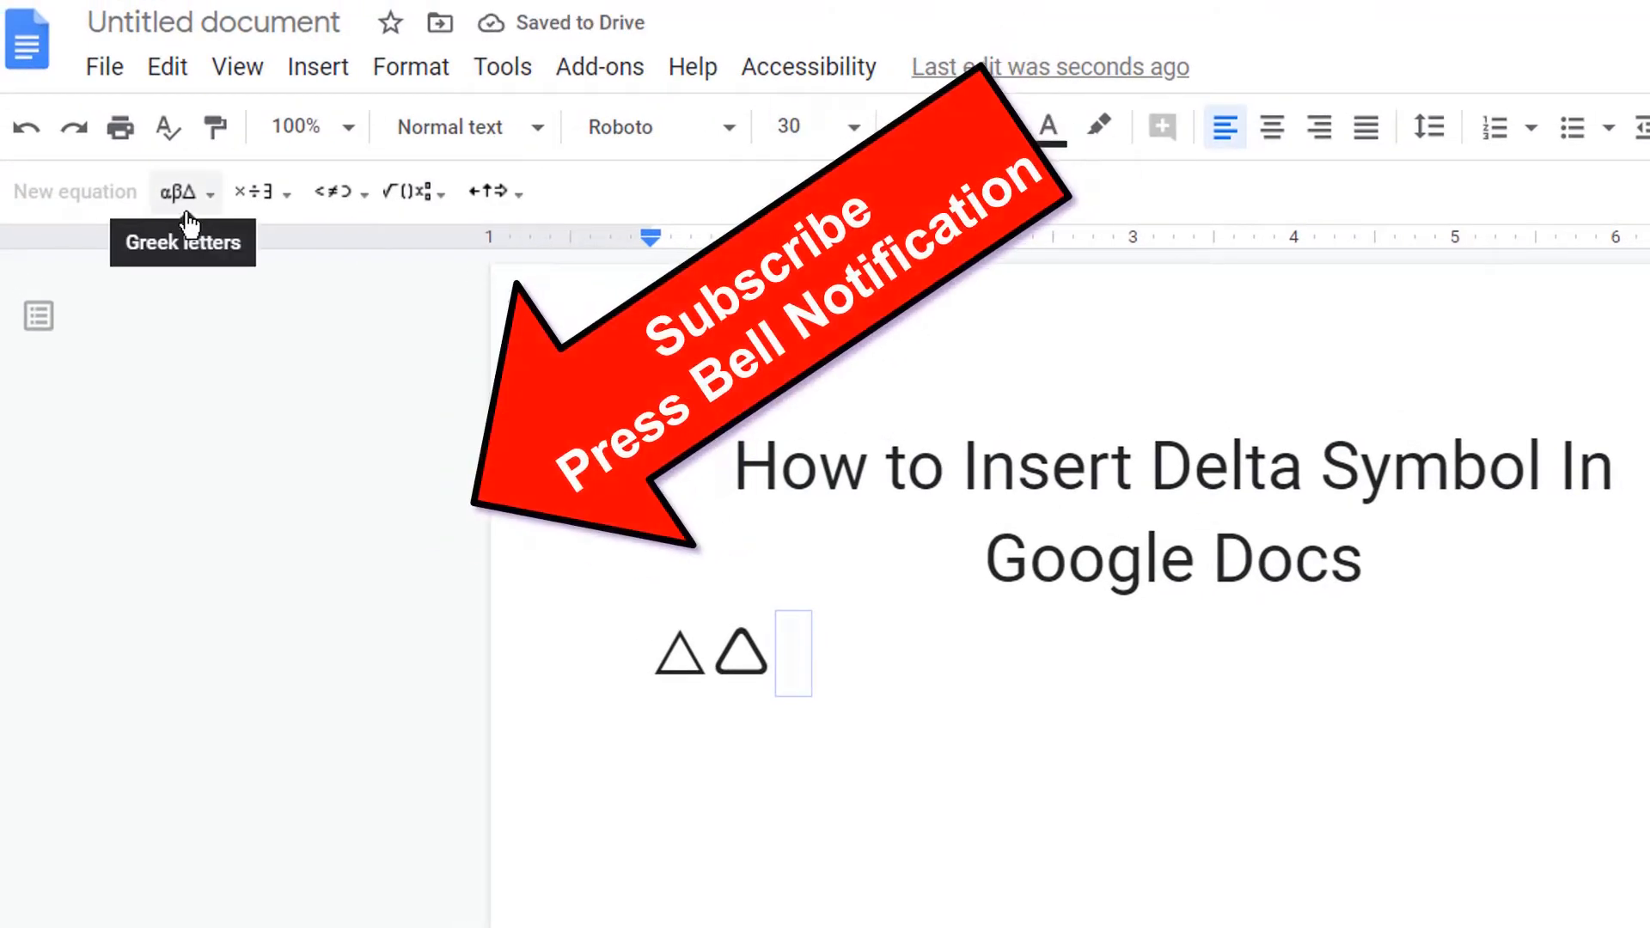
Step: Insert capital Δ from the Greek letters dropdown into the equation box
left_click(175, 192)
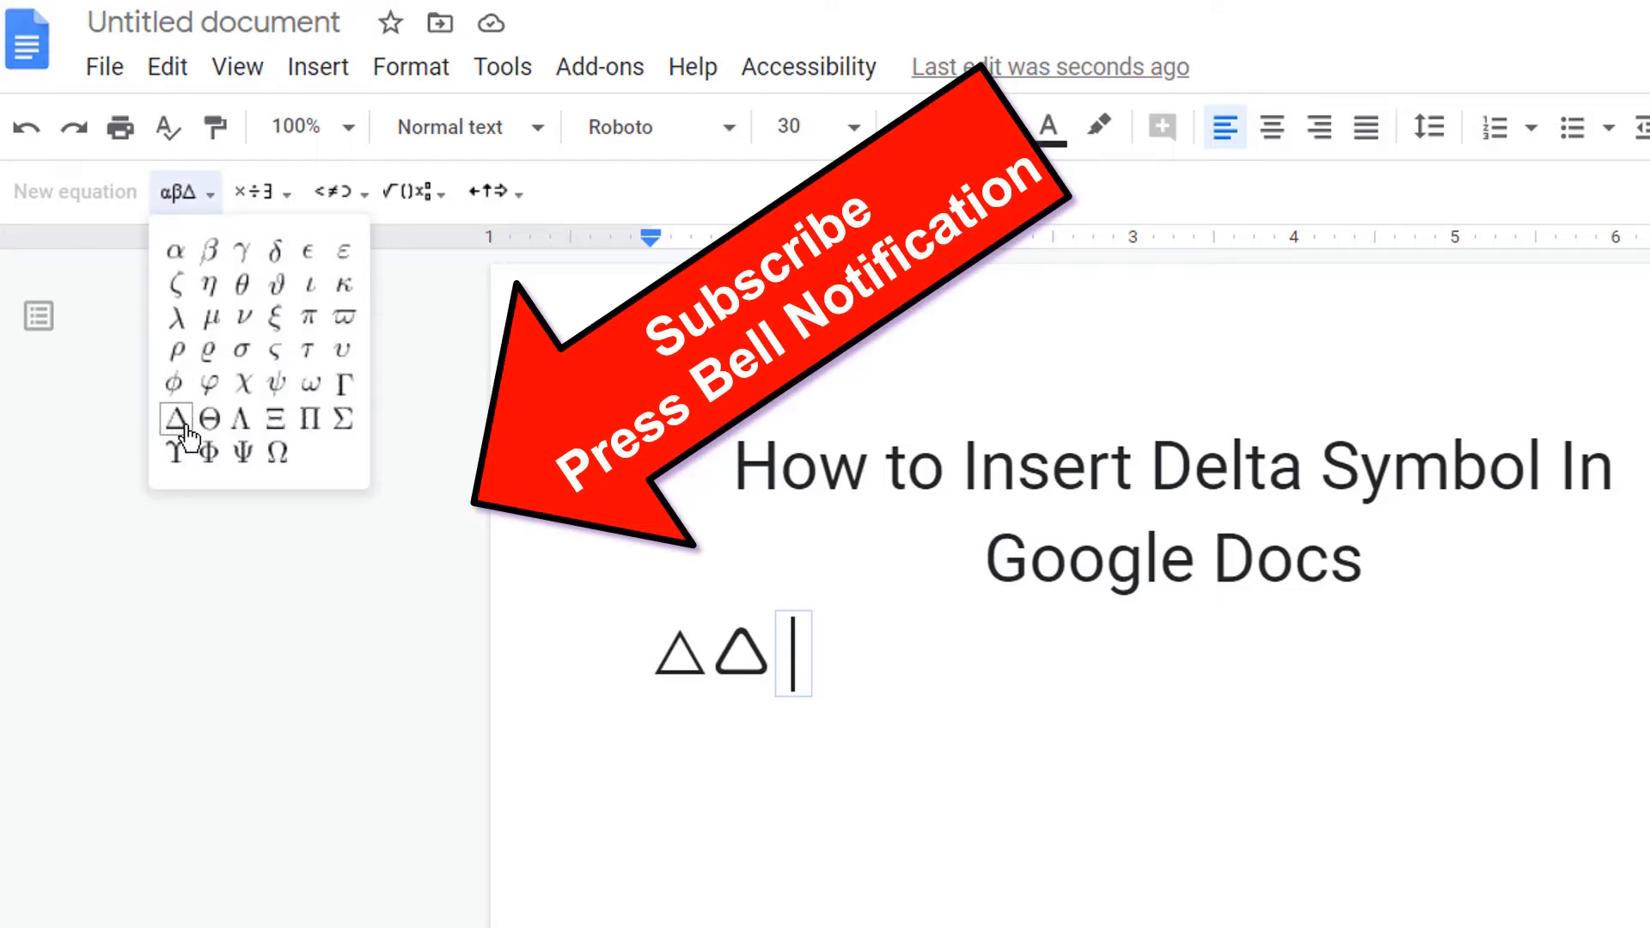
left_click(175, 419)
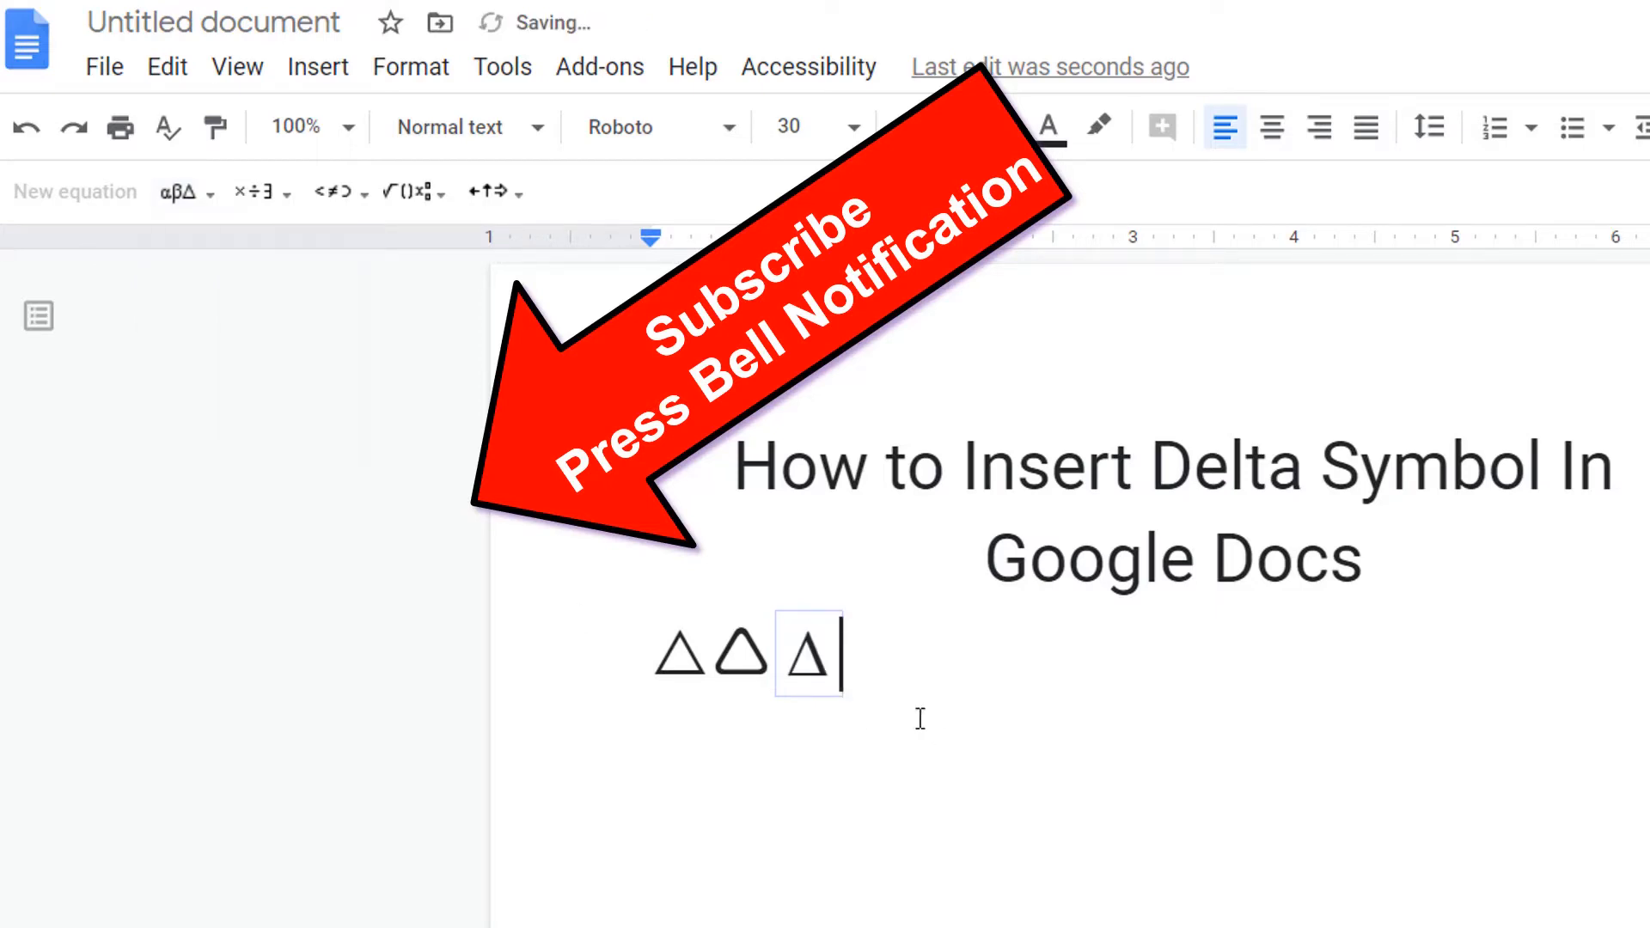